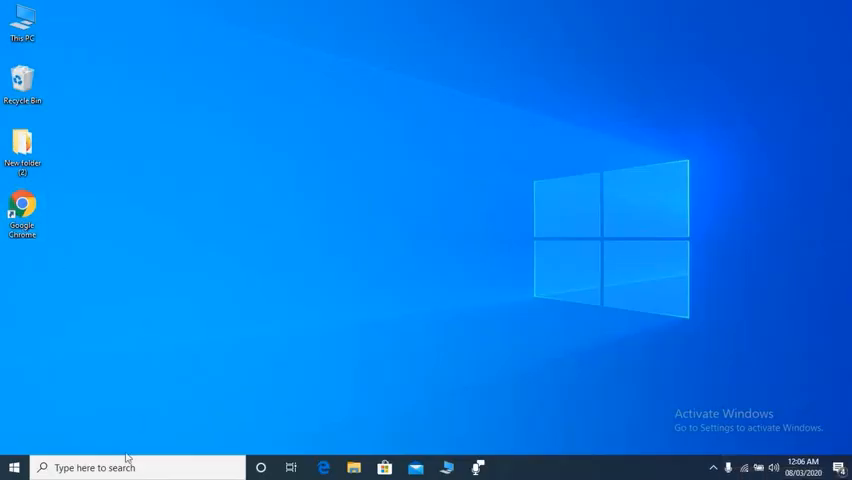
- Search 'co' from the taskbar and bring up Control Panel with all items listed
left_click(110, 468)
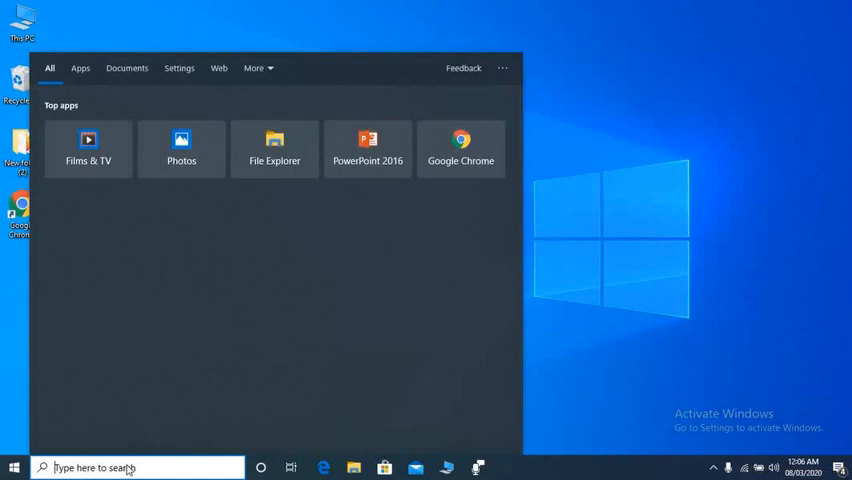
type("co")
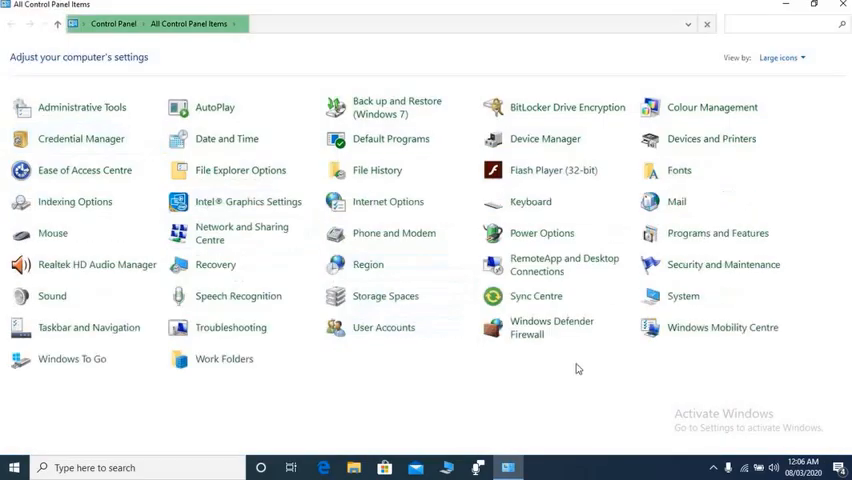
mouse_move(702, 232)
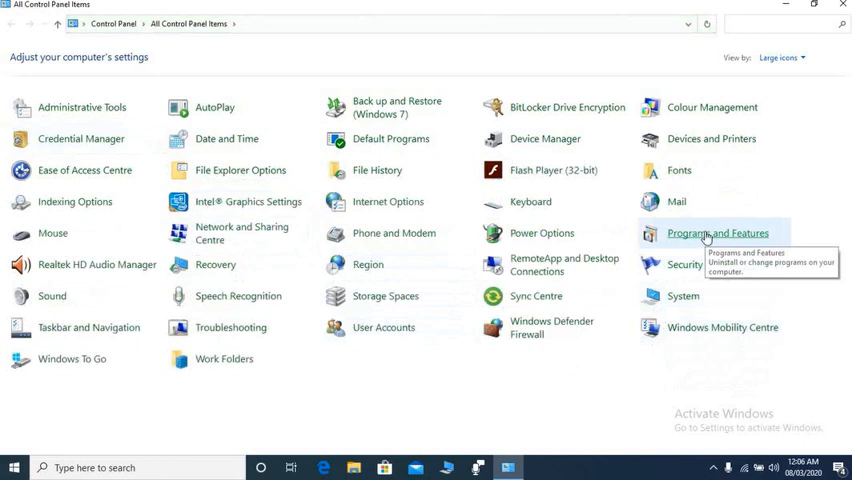
- In Programs and Features, uninstall Google Chrome and confirm the removal
left_click(716, 232)
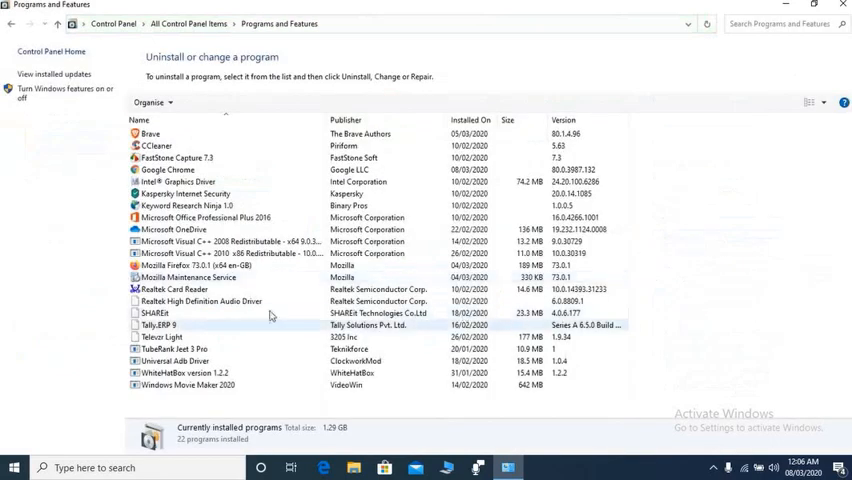
left_click(168, 168)
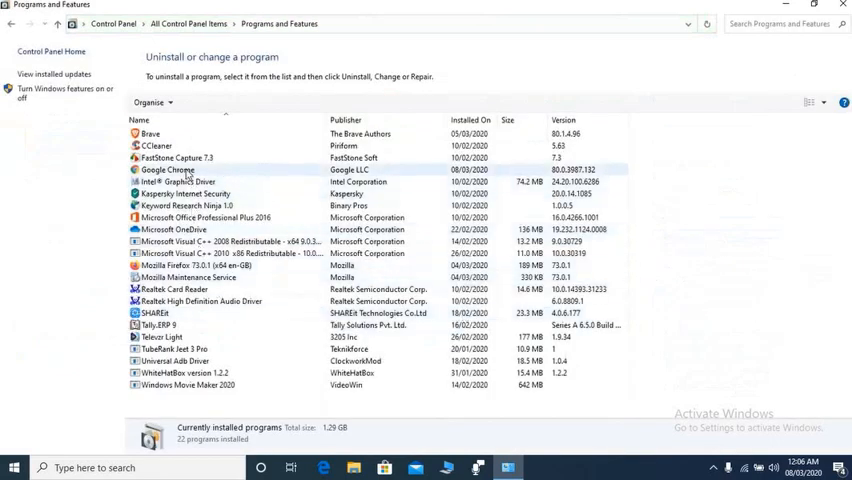
left_click(168, 168)
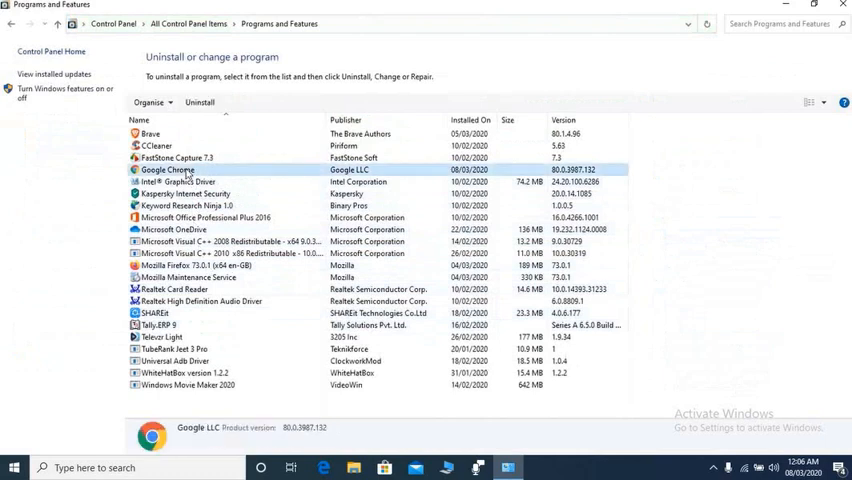
right_click(164, 168)
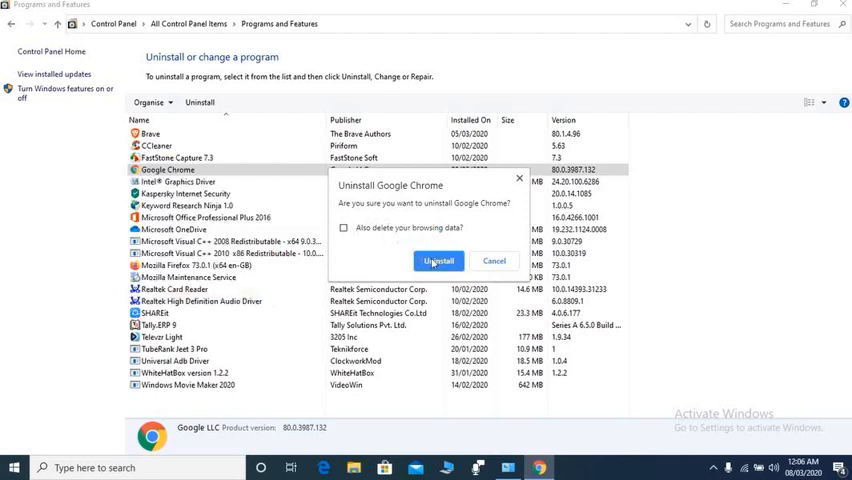
left_click(438, 260)
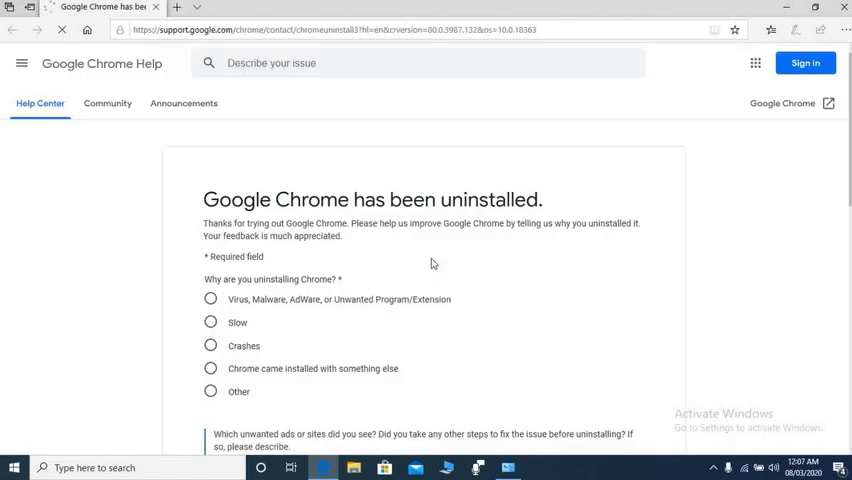
- Answer the survey: reason Other, Yes to reinstalling, would recommend Chrome, and submit
scroll("down", 3)
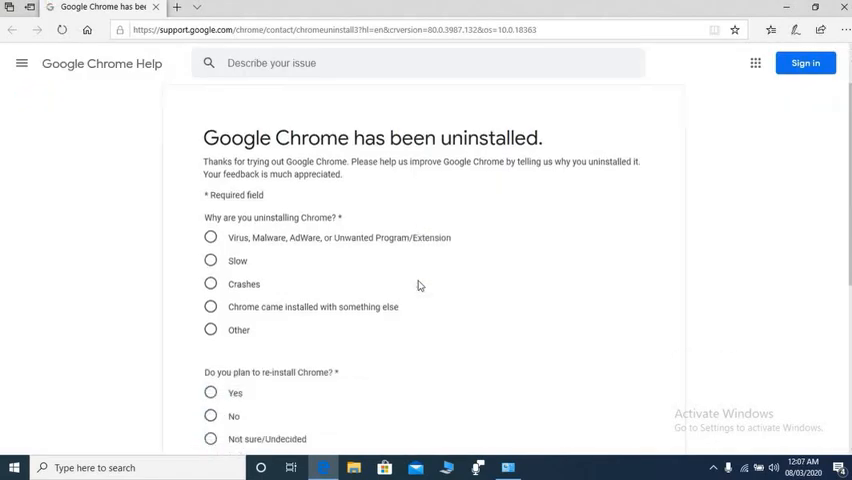
scroll("down", 3)
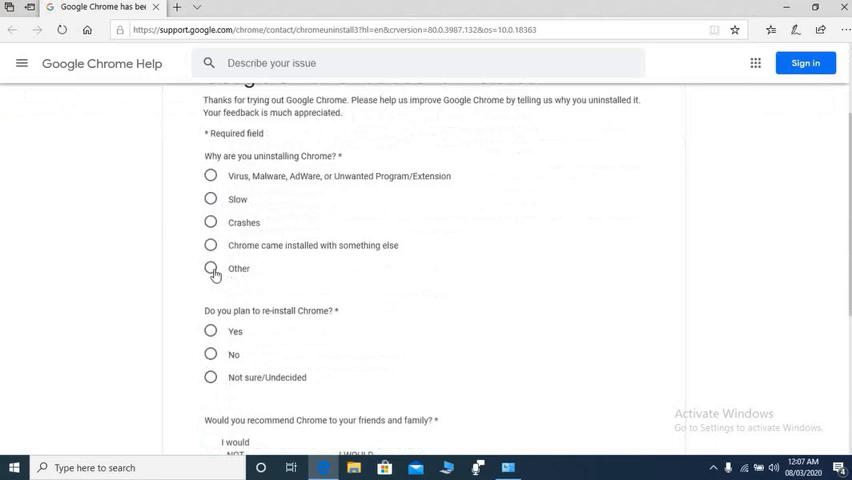
left_click(210, 268)
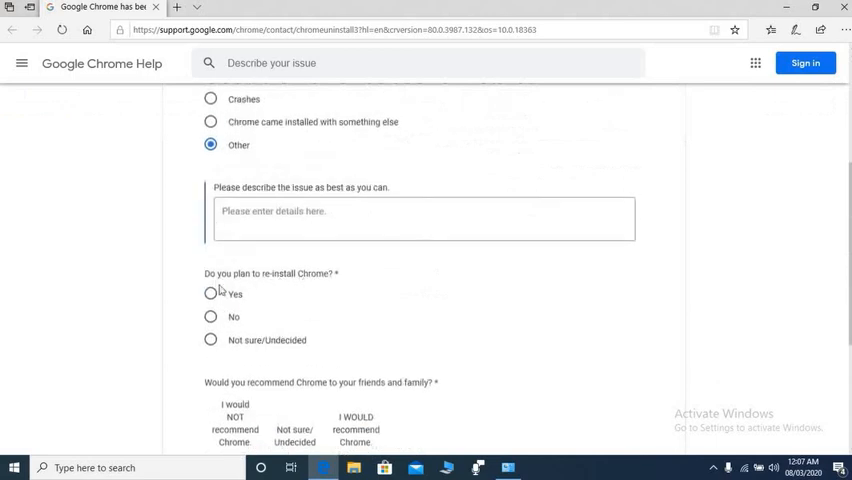
left_click(210, 292)
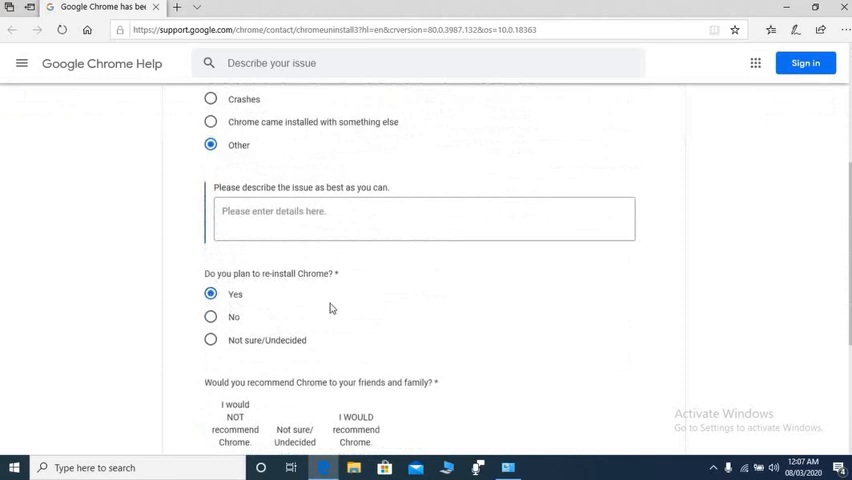
scroll("down", 3)
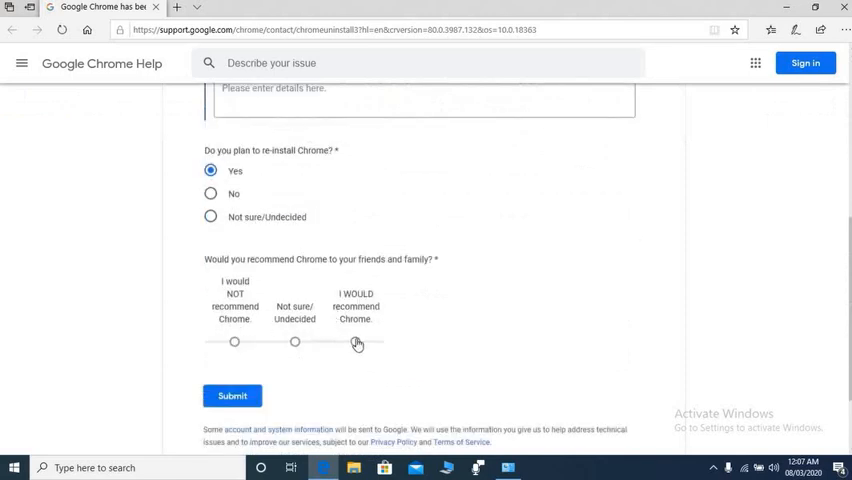
left_click(356, 342)
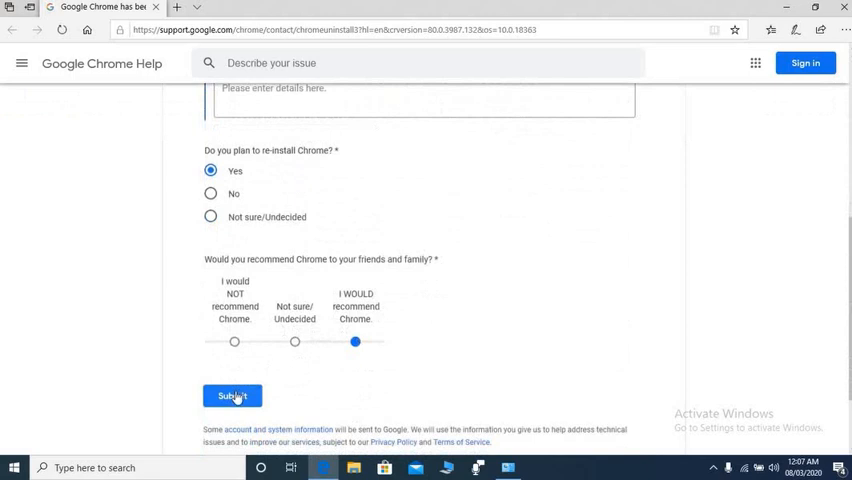
left_click(234, 396)
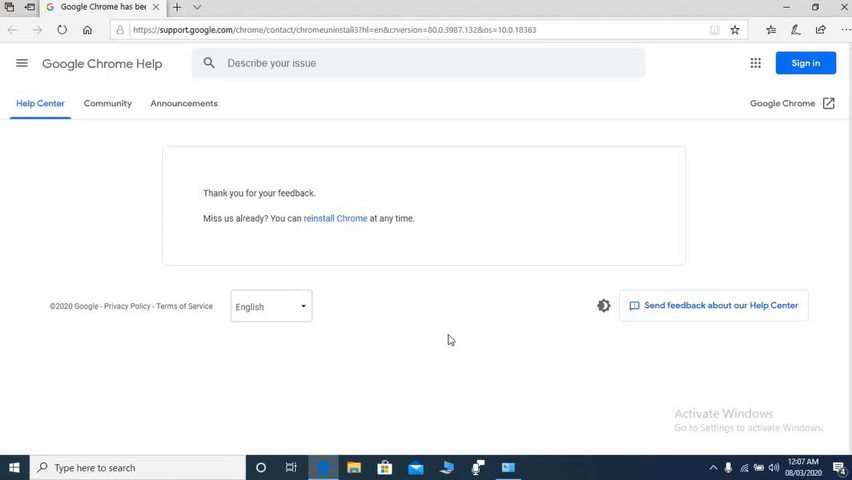
mouse_move(358, 276)
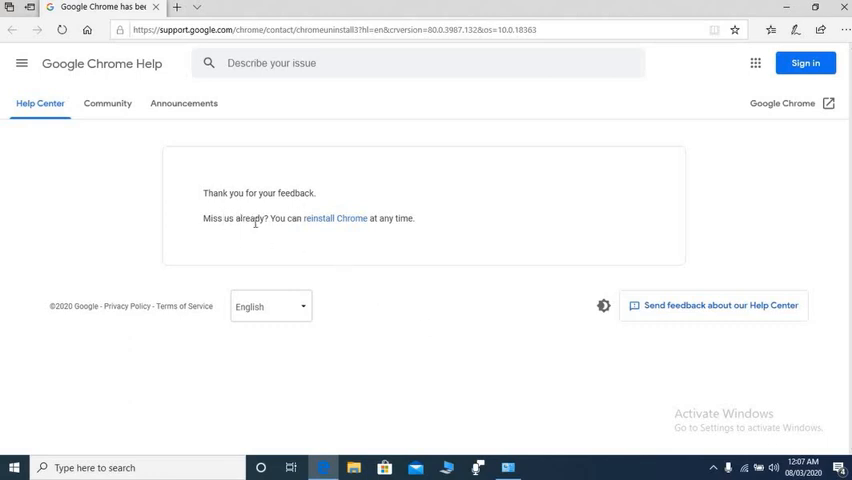
mouse_move(288, 232)
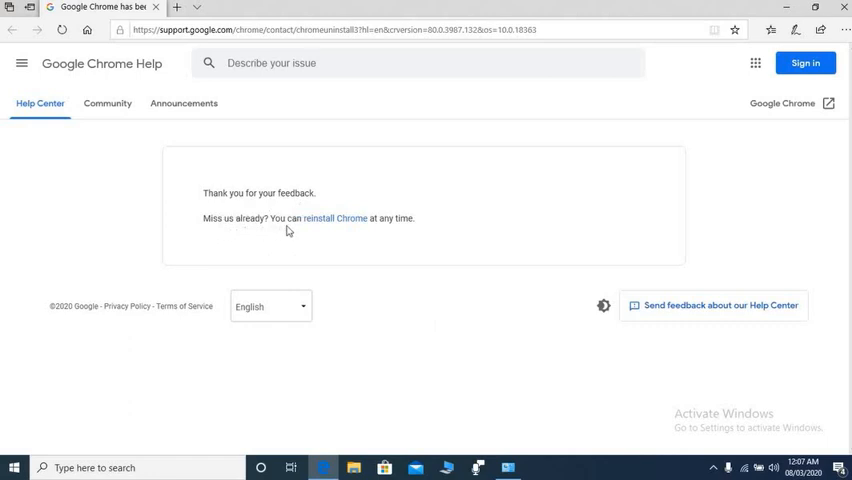
mouse_move(360, 228)
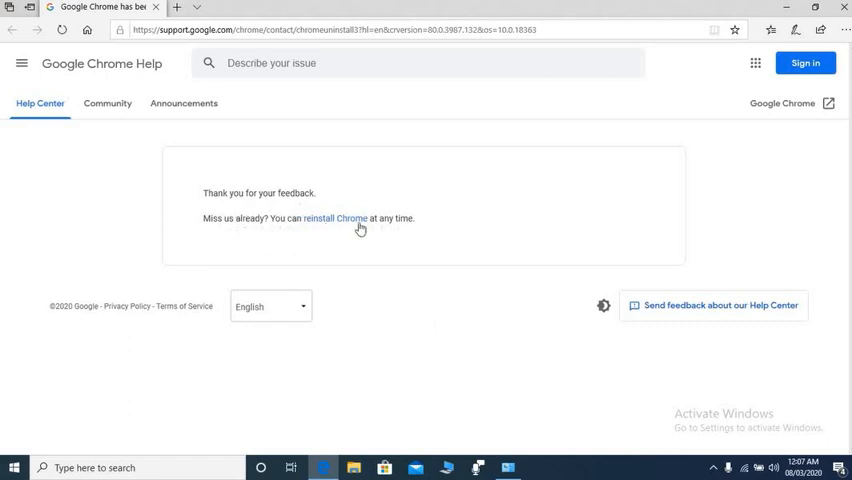
mouse_move(332, 224)
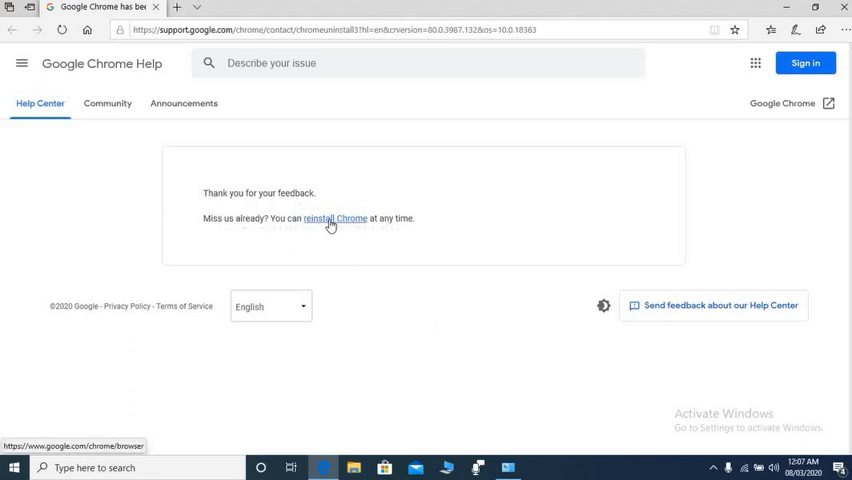
- Follow the 'reinstall Chrome' link to reach the Chrome download page
left_click(336, 218)
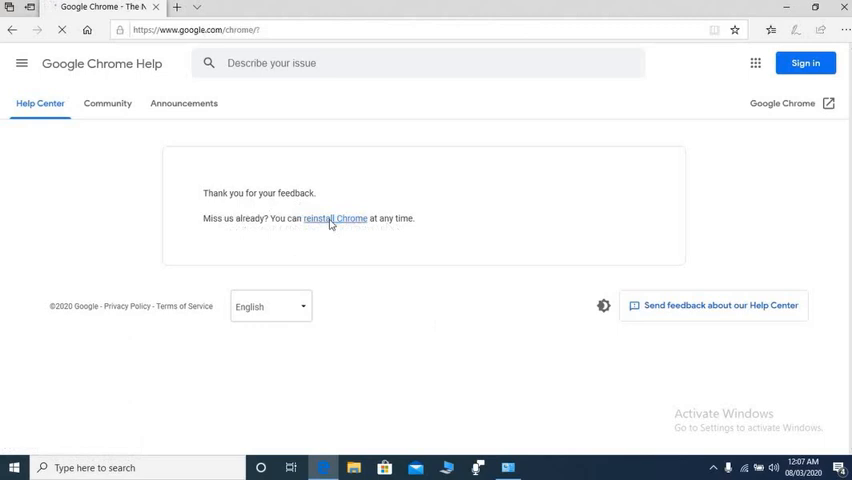
left_click(336, 218)
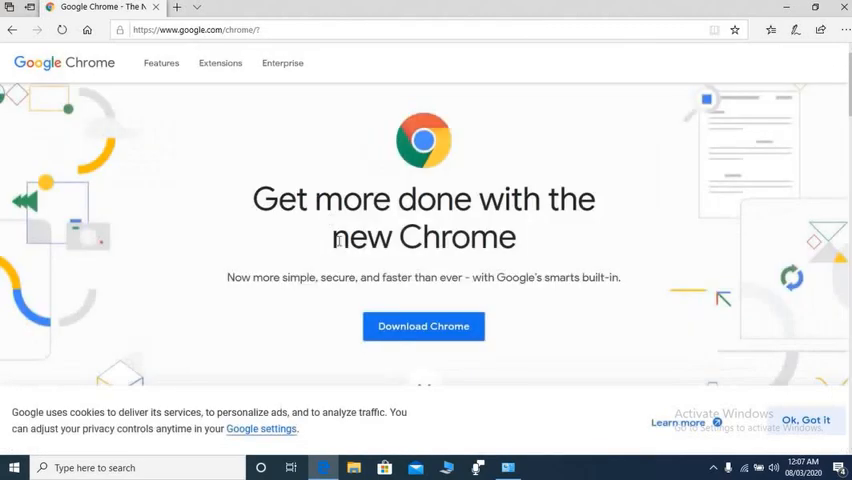
mouse_move(424, 326)
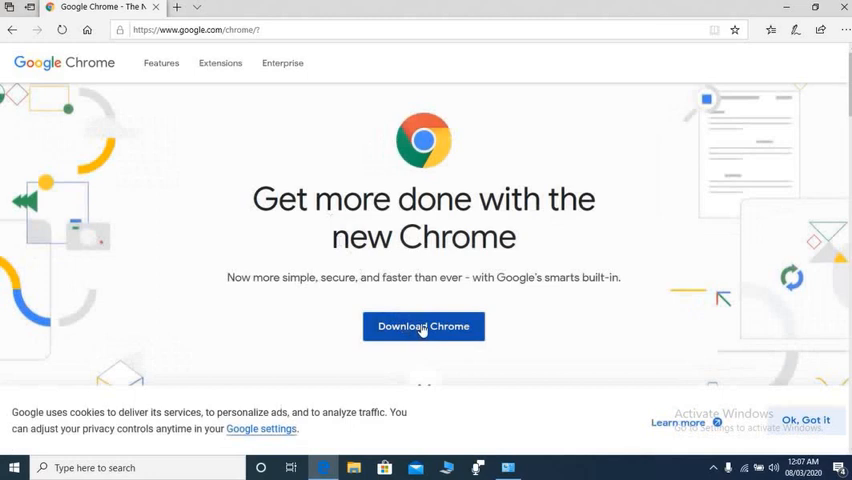
- Download Chrome, accept the terms and save the ChromeSetup.exe installer
left_click(424, 326)
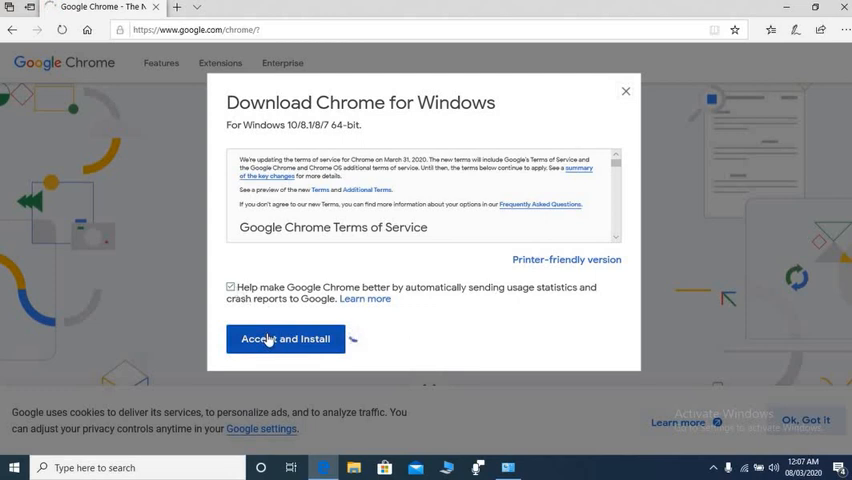
left_click(284, 340)
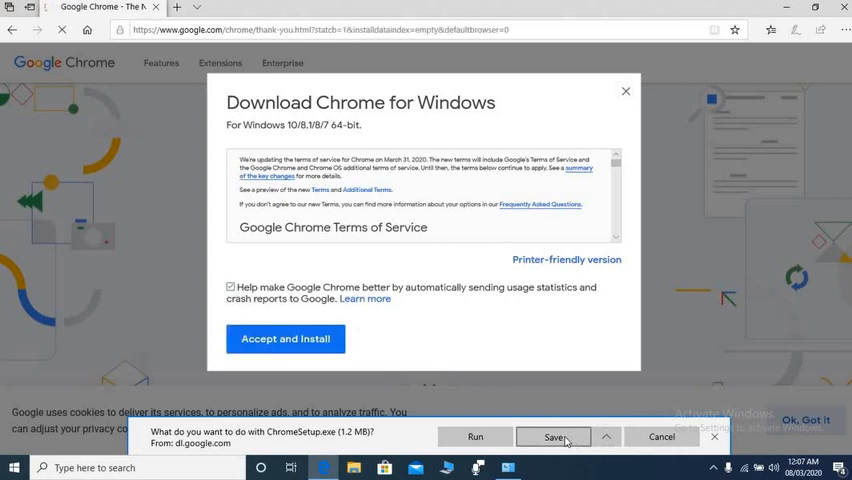
left_click(546, 436)
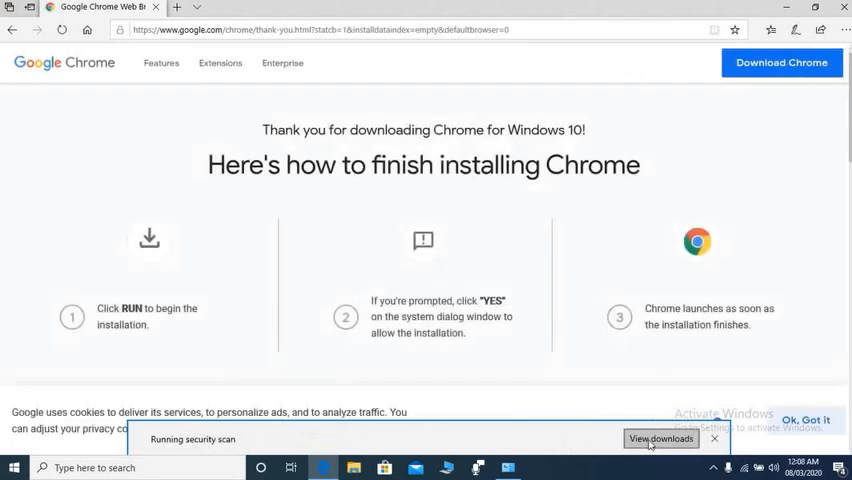
- Launch ChromeSetup.exe from Edge's downloads and run it past the SmartScreen warning
left_click(664, 438)
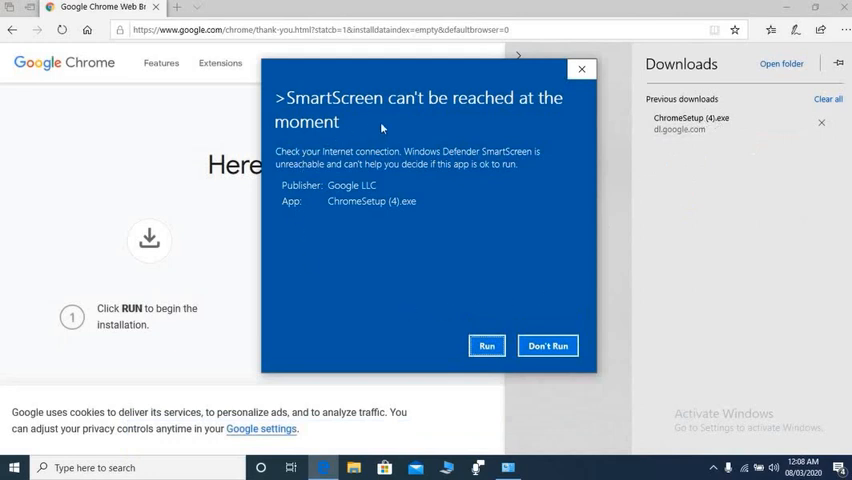
mouse_move(486, 320)
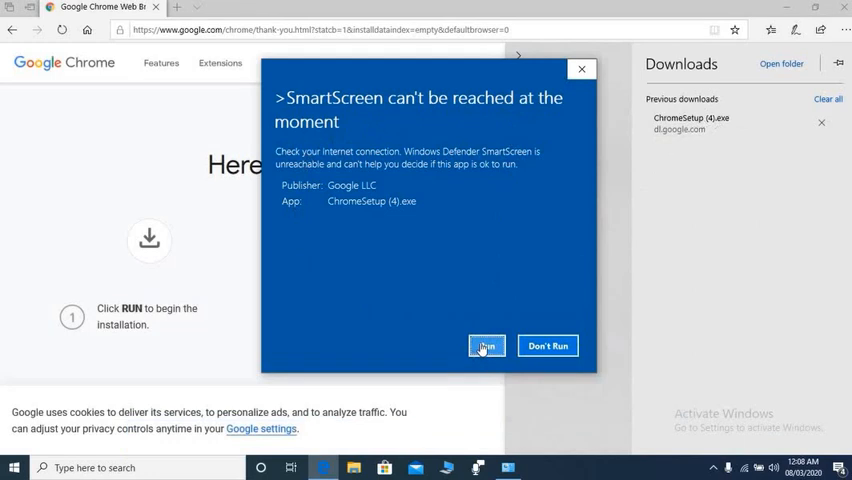
left_click(484, 344)
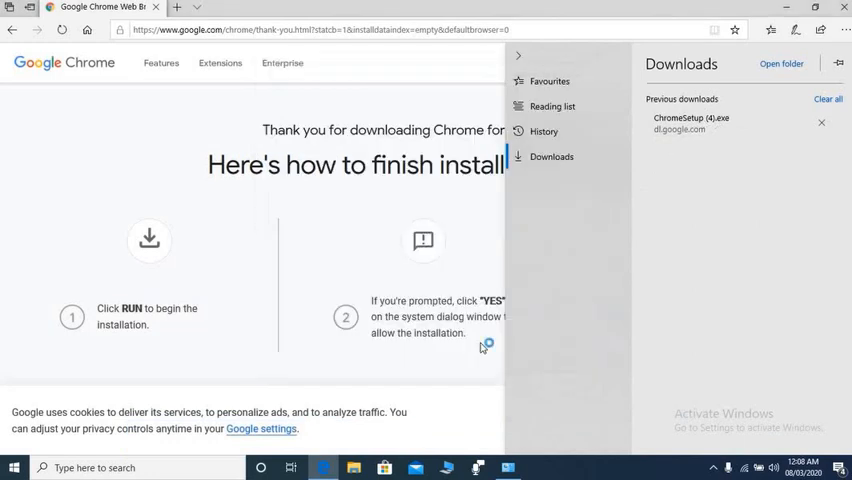